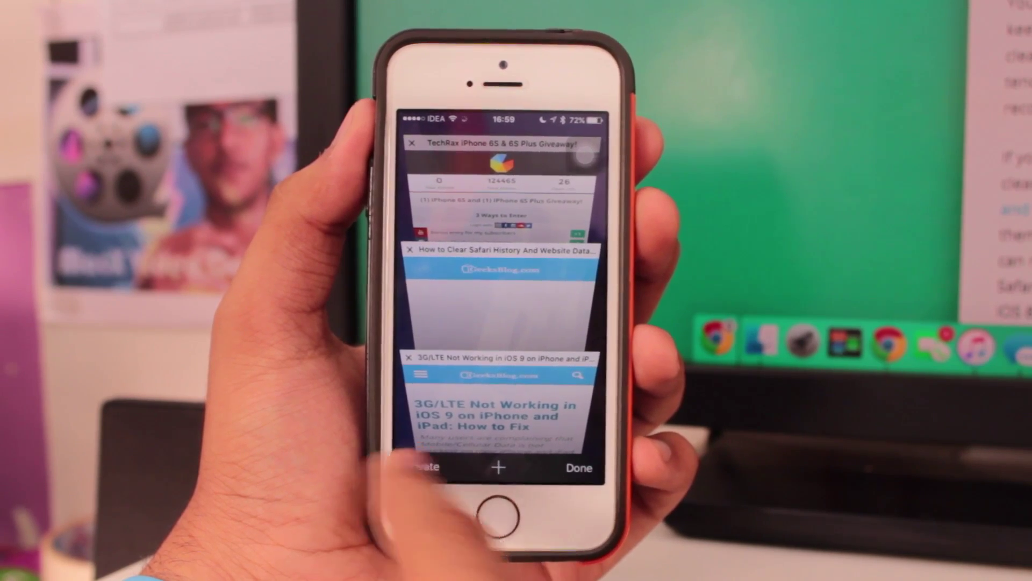
# Step: Turn on Private Browsing in the tab switcher and add a new private tab
pyautogui.click(423, 467)
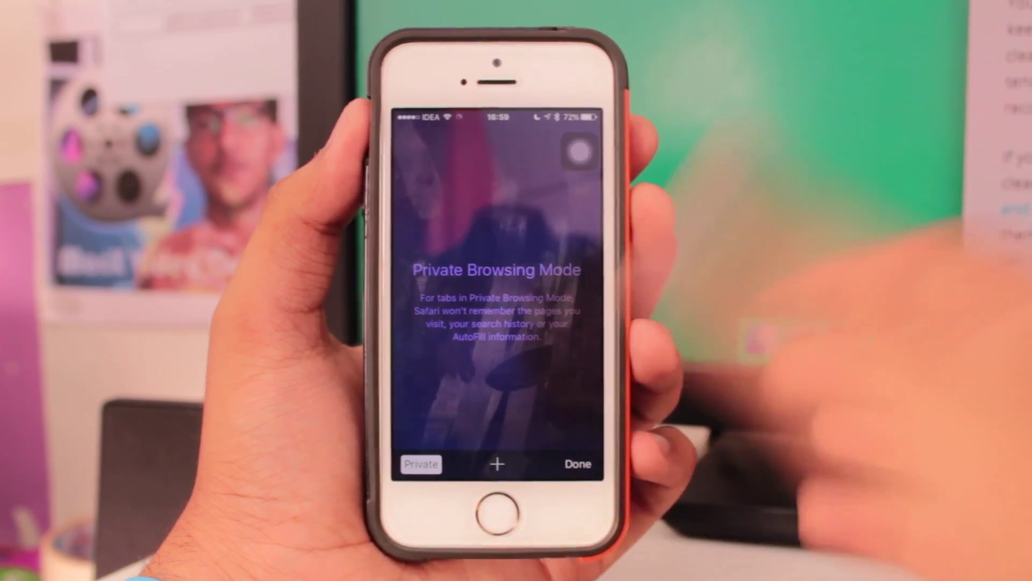
pyautogui.click(578, 463)
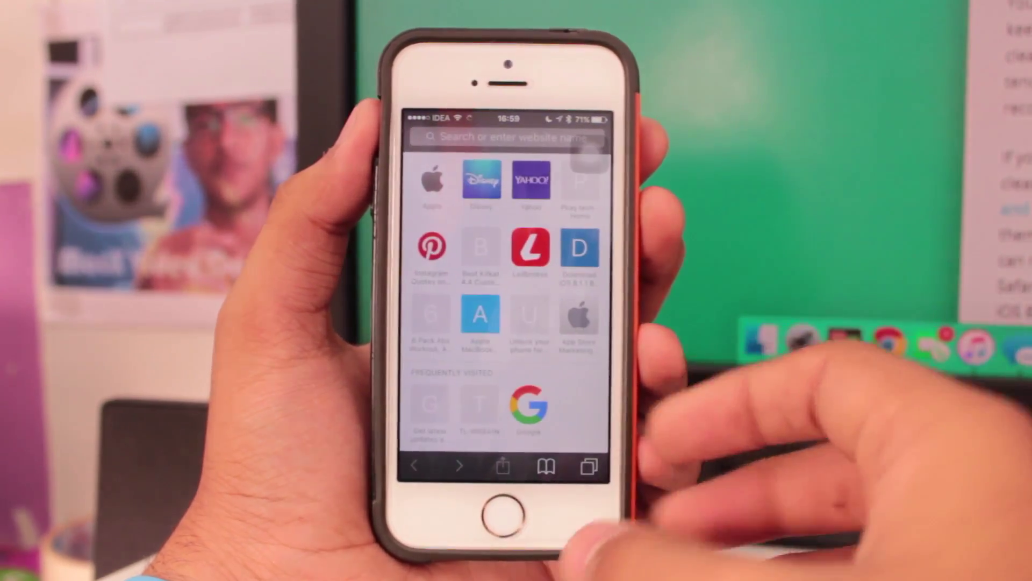